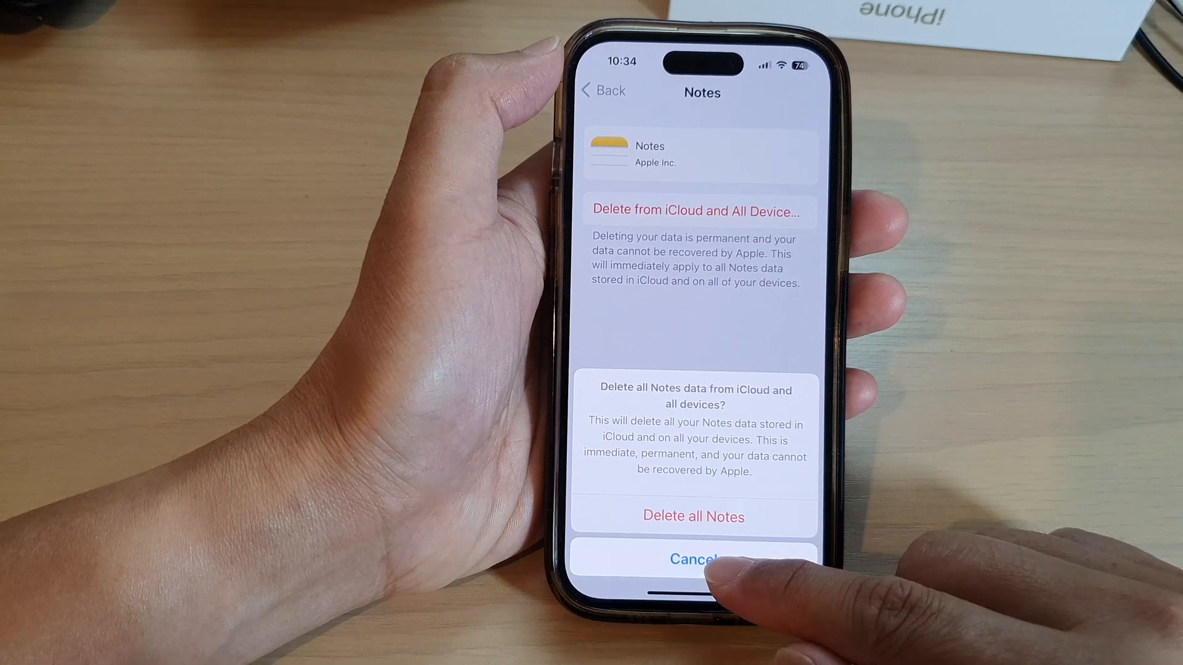
# Cancel the Notes 'Delete from iCloud and All Devices' confirmation.
pyautogui.click(693, 559)
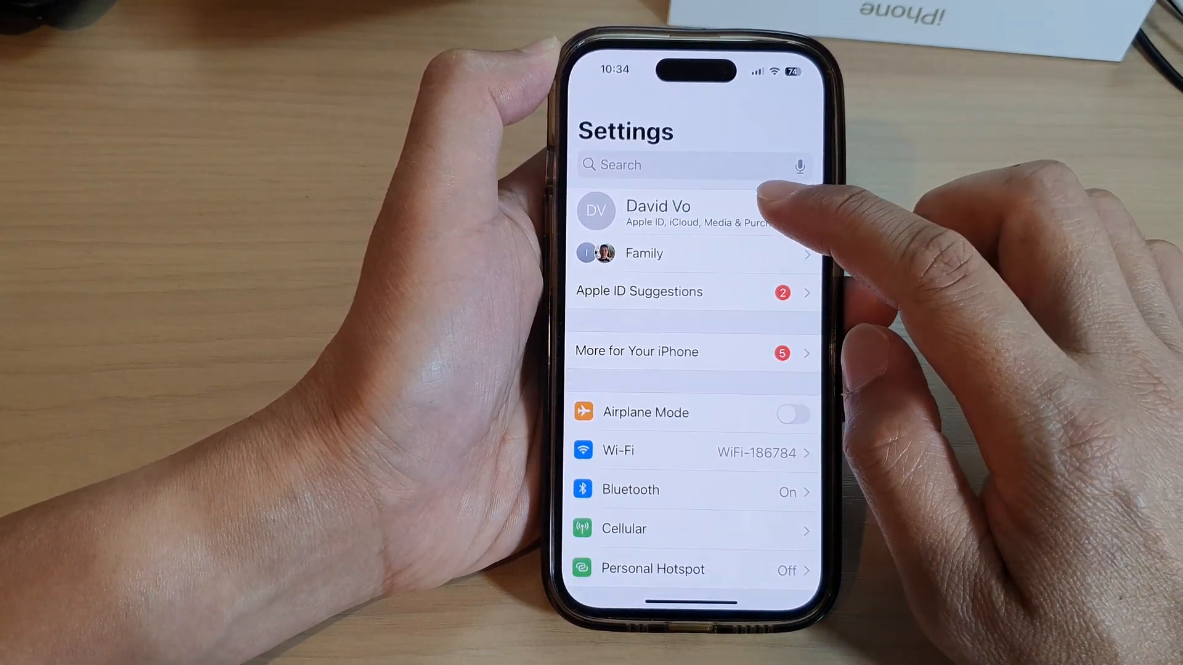
# Open the Notes entry in iCloud's Manage Account Storage list (119.7 MB).
pyautogui.click(657, 214)
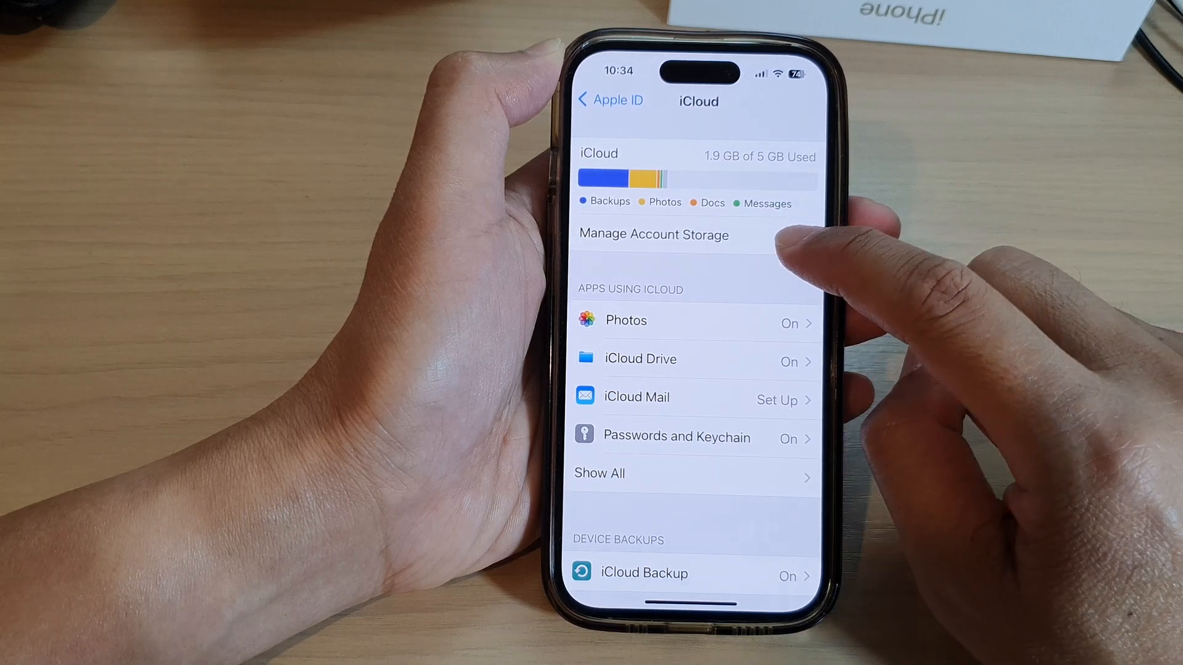
pyautogui.click(653, 234)
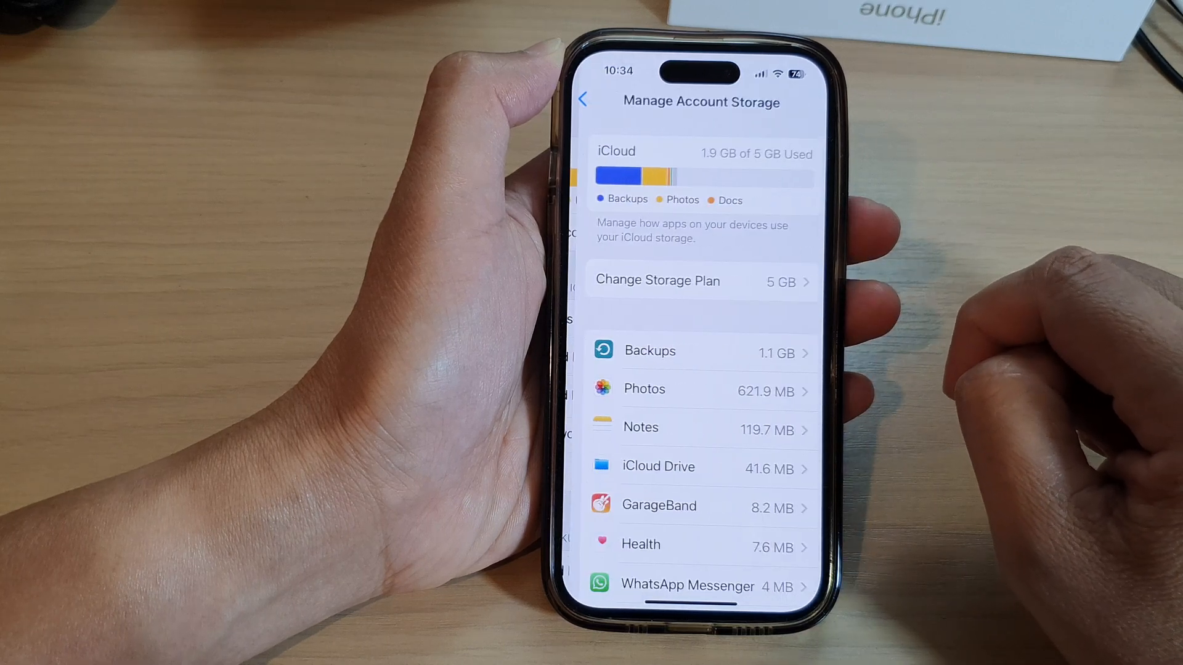
pyautogui.scroll(3)
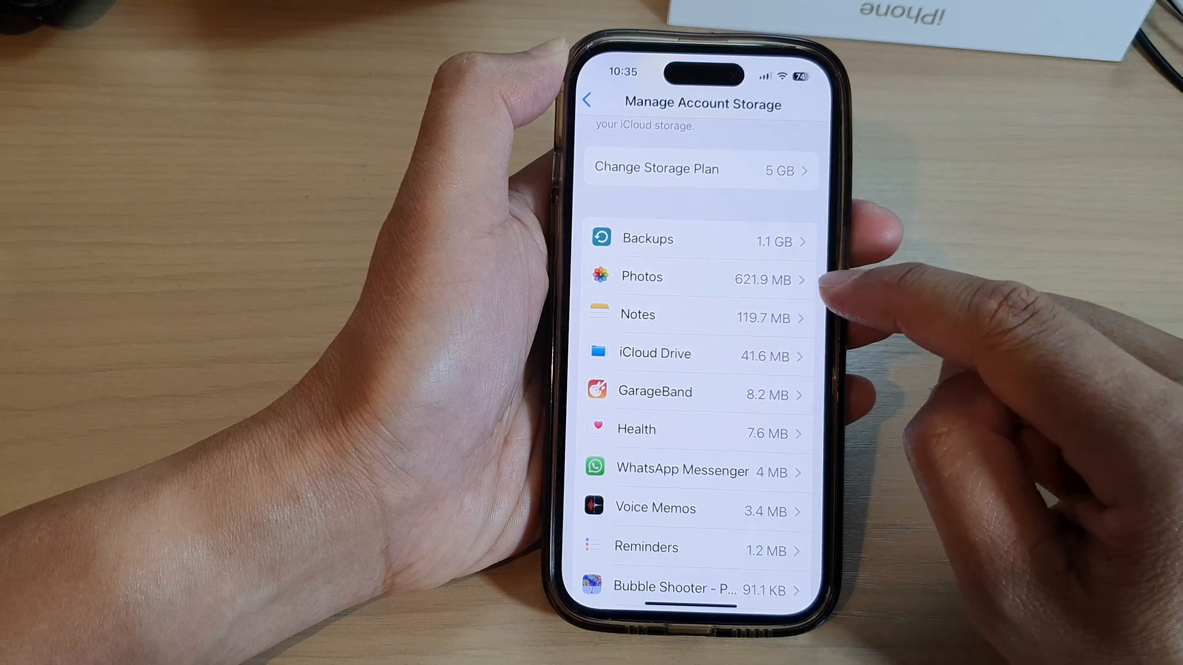
pyautogui.click(688, 315)
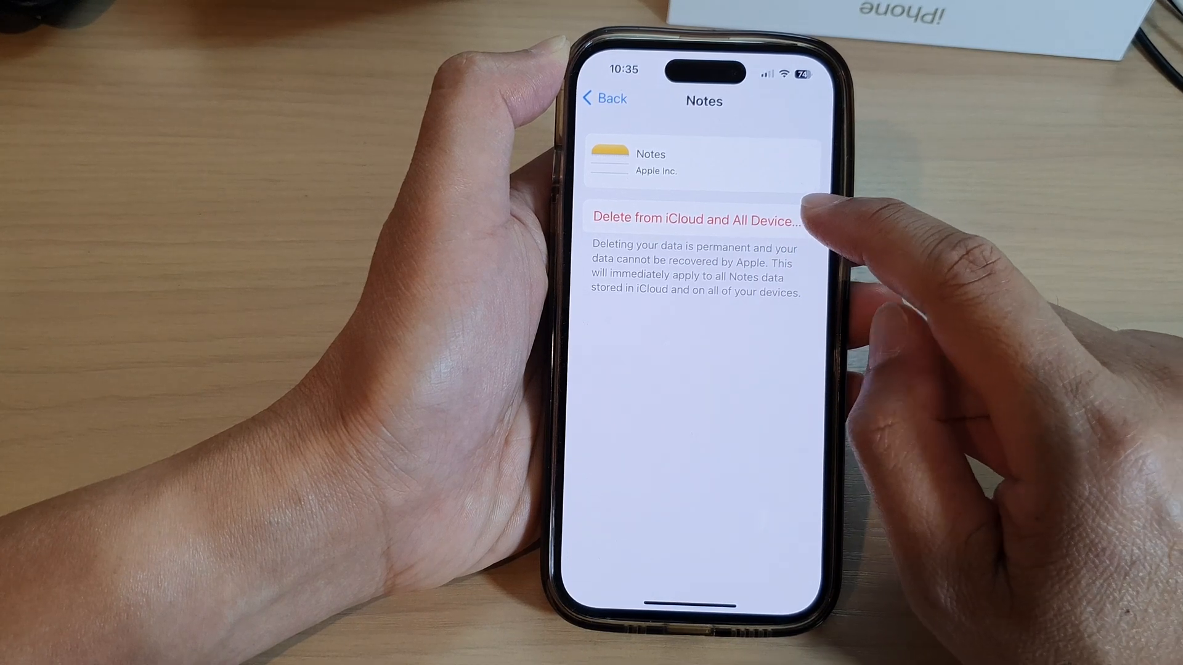
# Choose 'Delete from iCloud and All Devices' on the Notes storage page.
pyautogui.click(695, 220)
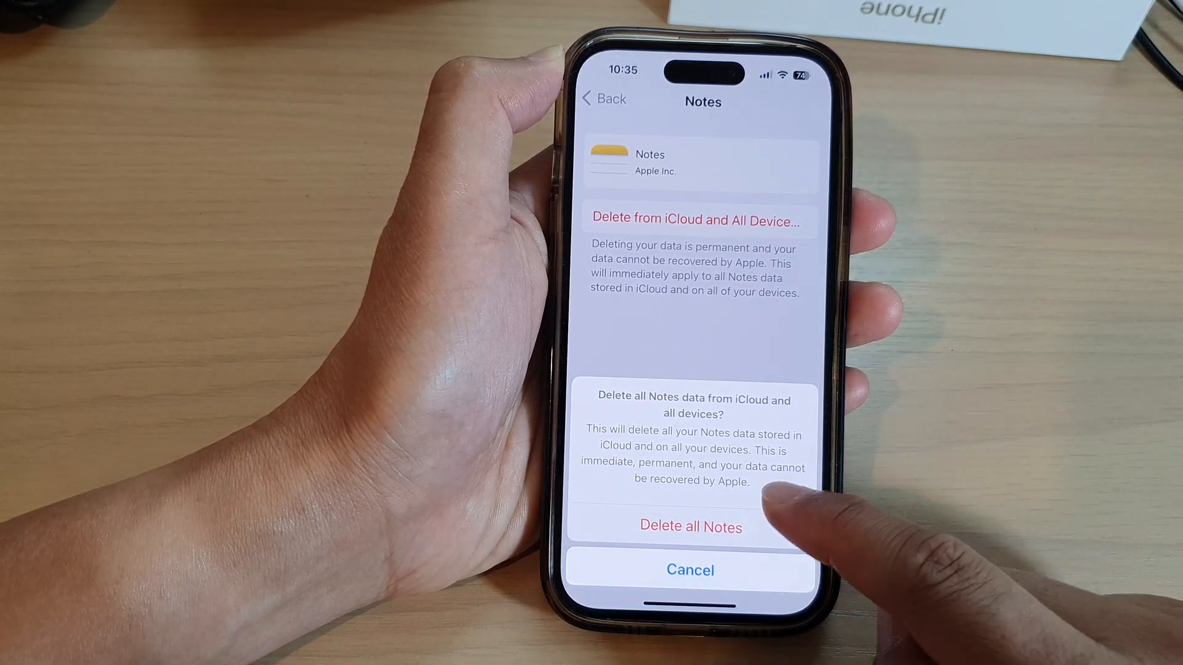
# Confirm 'Delete all Notes', then check that Notes is gone from the storage list.
pyautogui.click(689, 569)
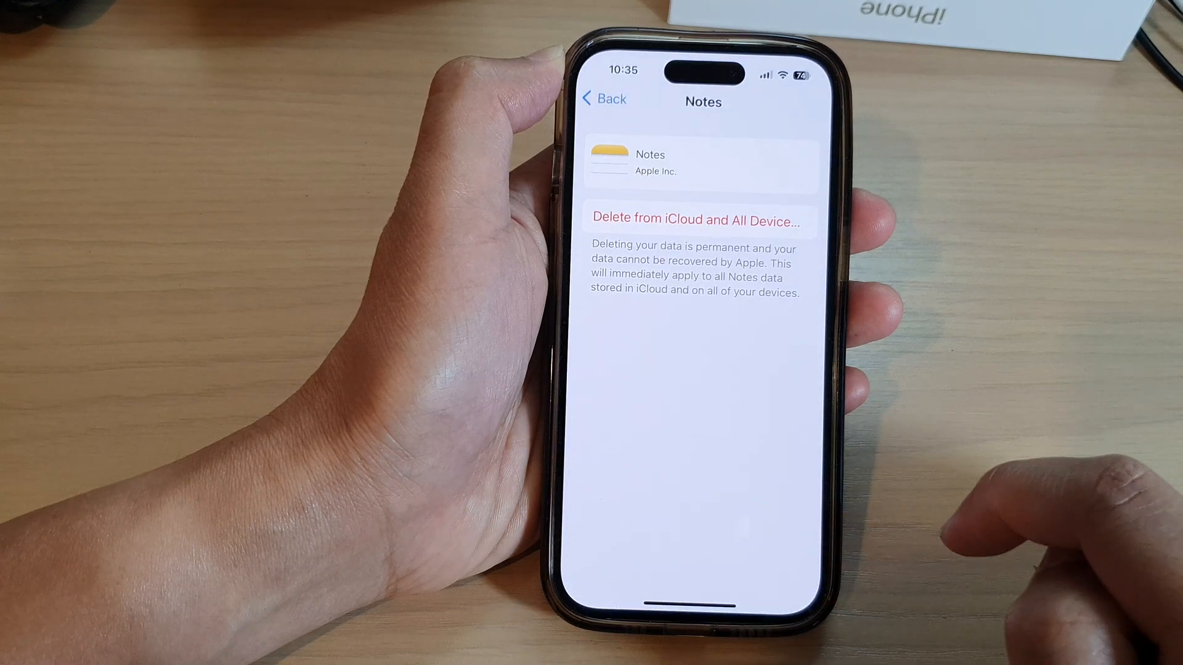
pyautogui.click(604, 98)
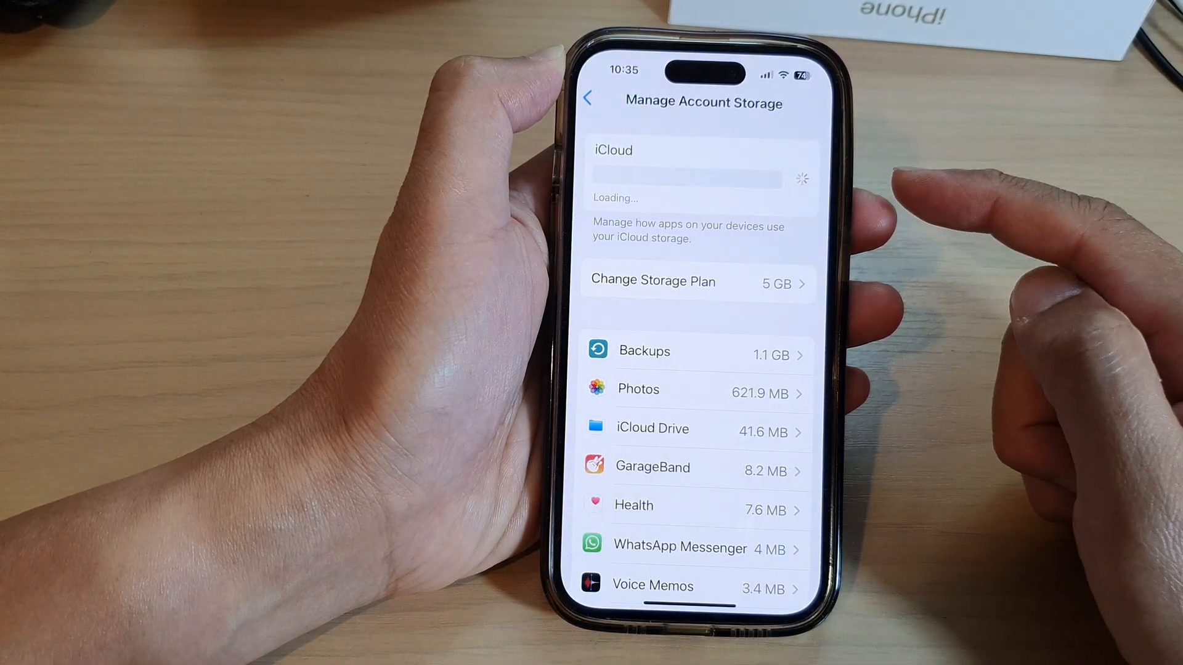
pyautogui.scroll(3)
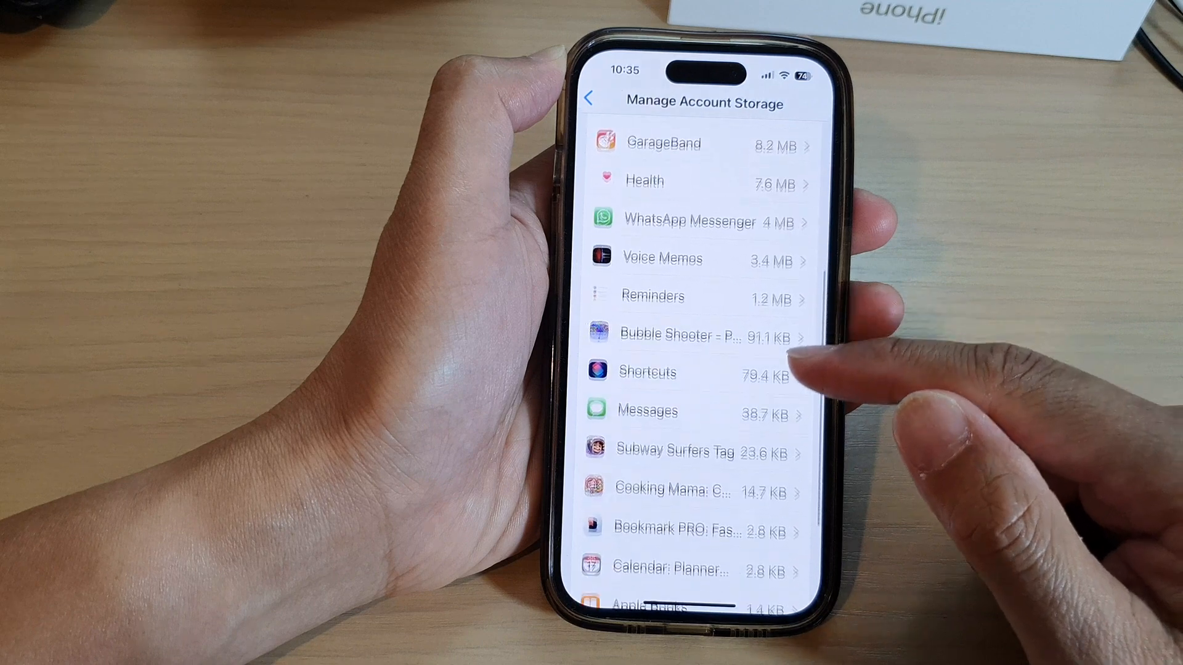